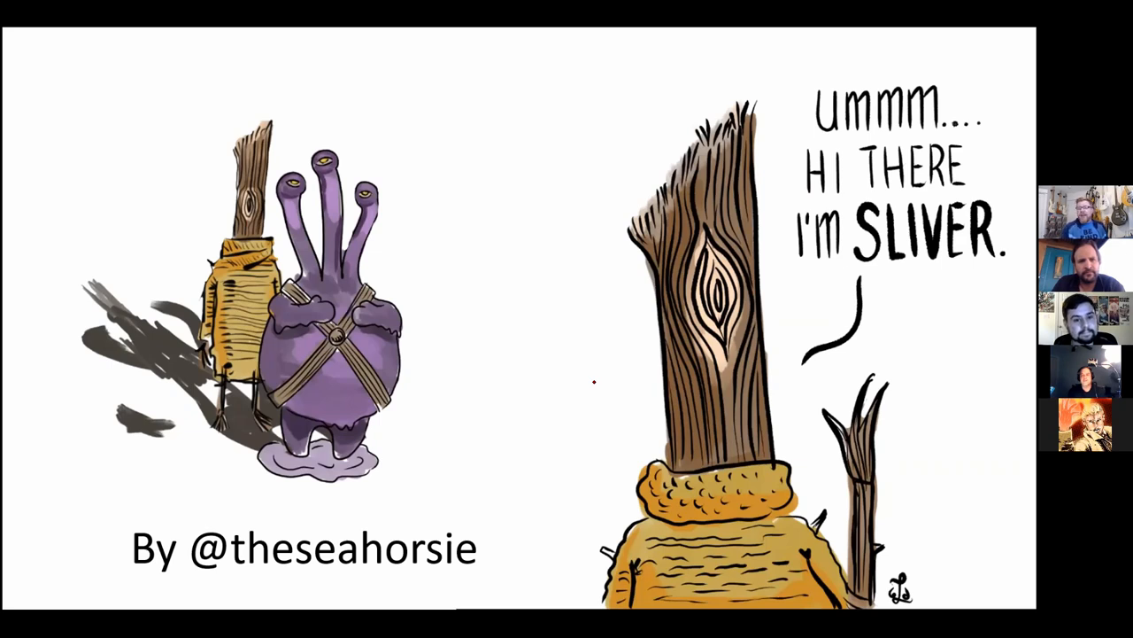
{"action": "mouse_move", "coordinate": [92, 115]}
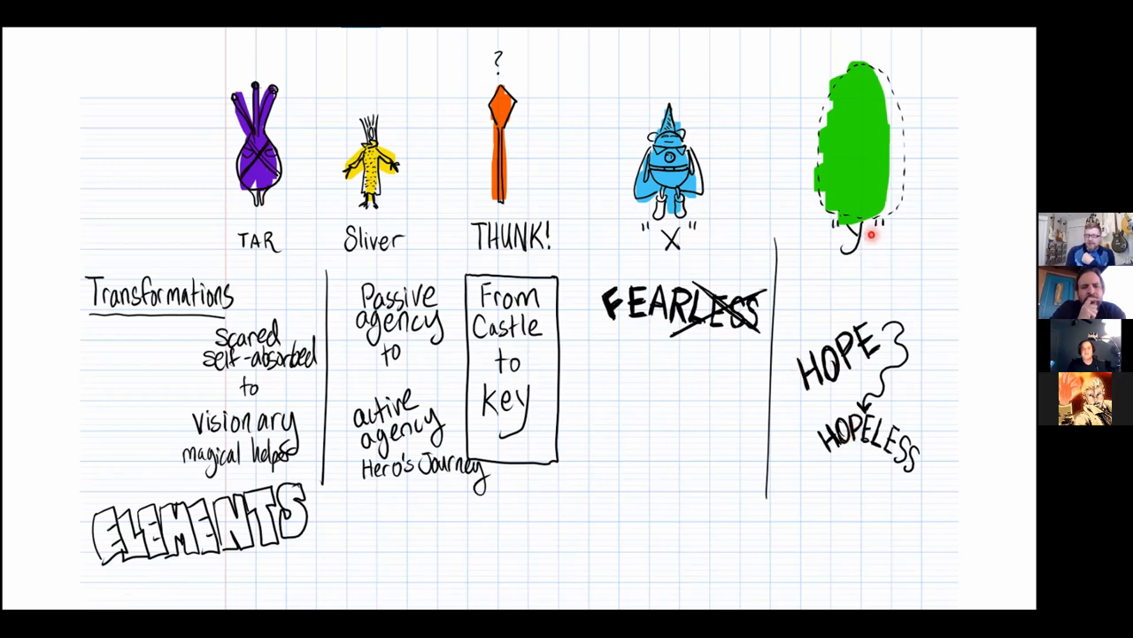
{"action": "mouse_move", "coordinate": [863, 261]}
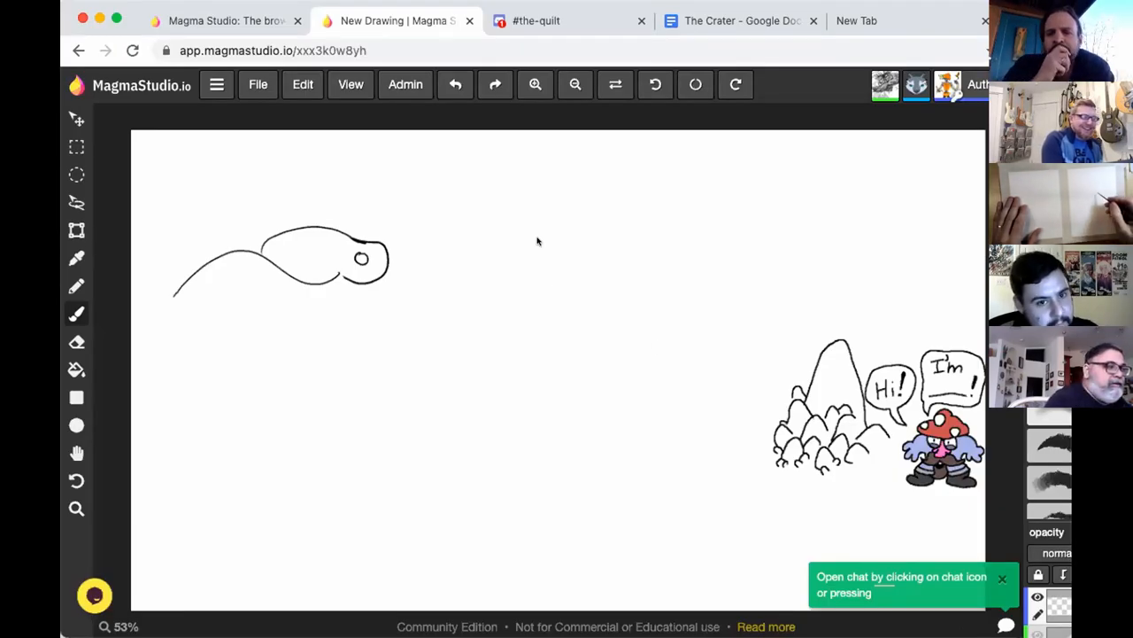
Step: Brush the fish creature's full body outline with cross-hatching, plus extra rocks in the pile
{"action": "left_click_drag", "start_coordinate": [177, 292], "coordinate": [319, 332]}
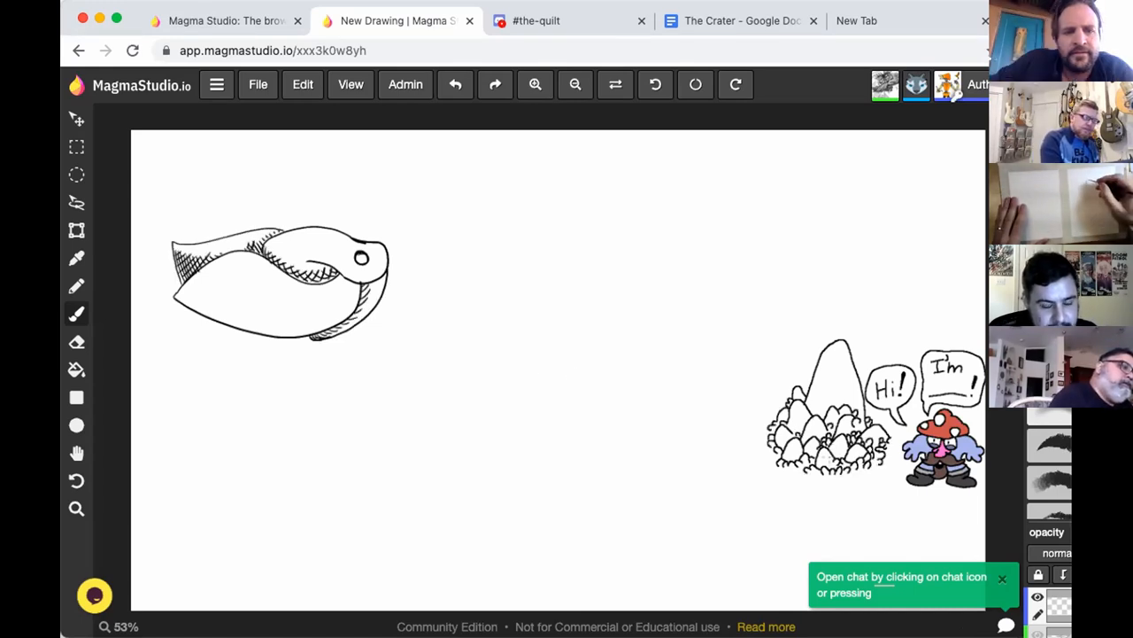
{"action": "mouse_move", "coordinate": [926, 550]}
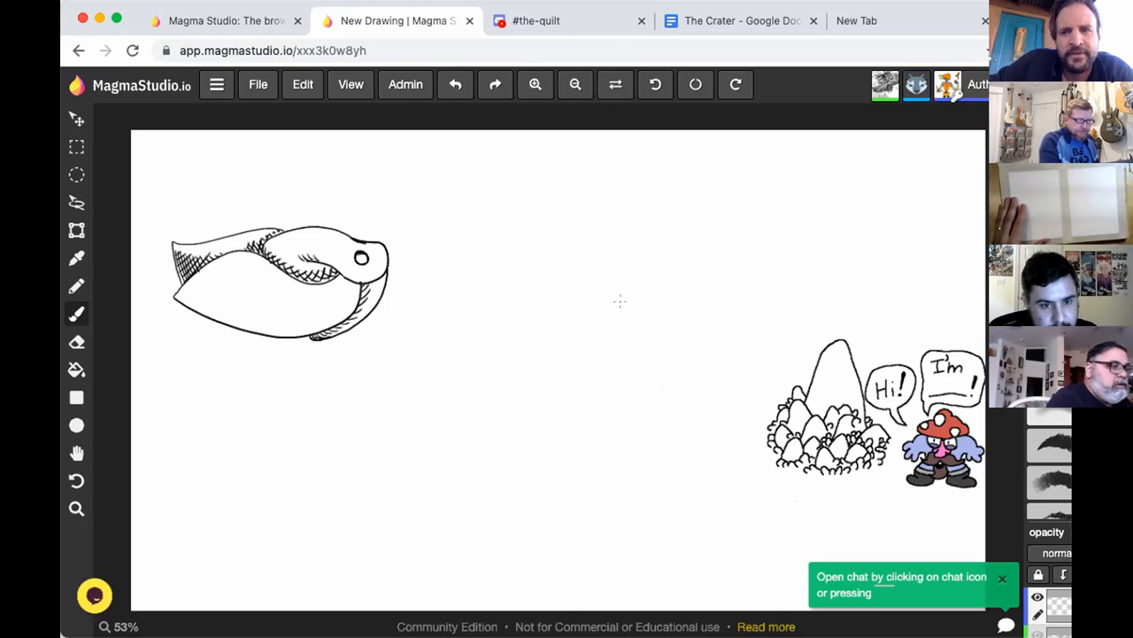
{"action": "mouse_move", "coordinate": [776, 333]}
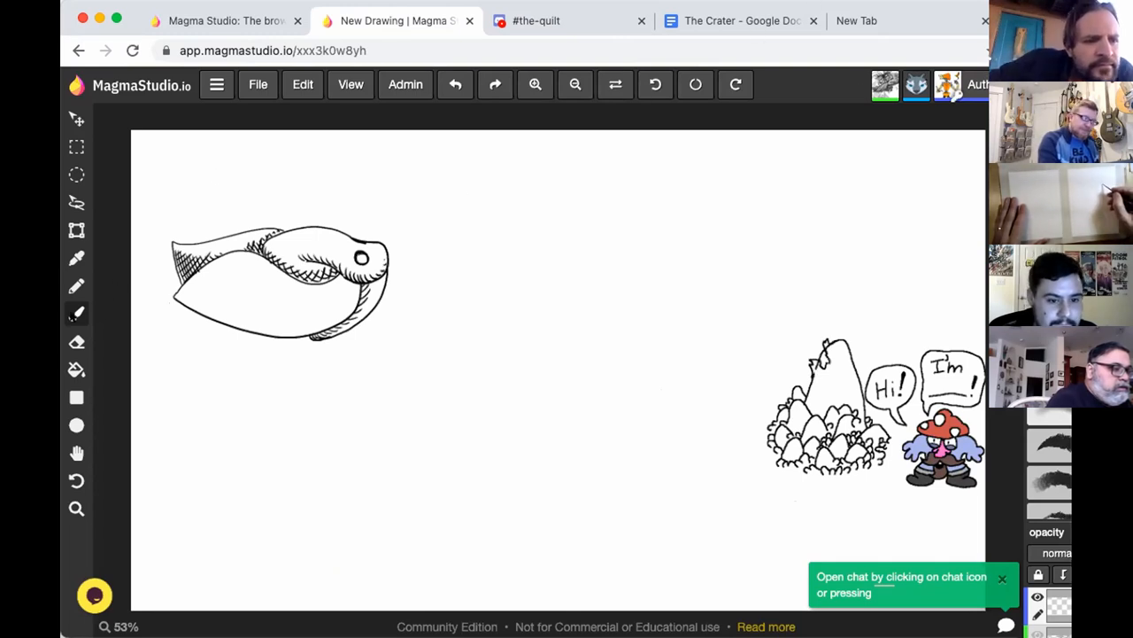
{"action": "mouse_move", "coordinate": [500, 344]}
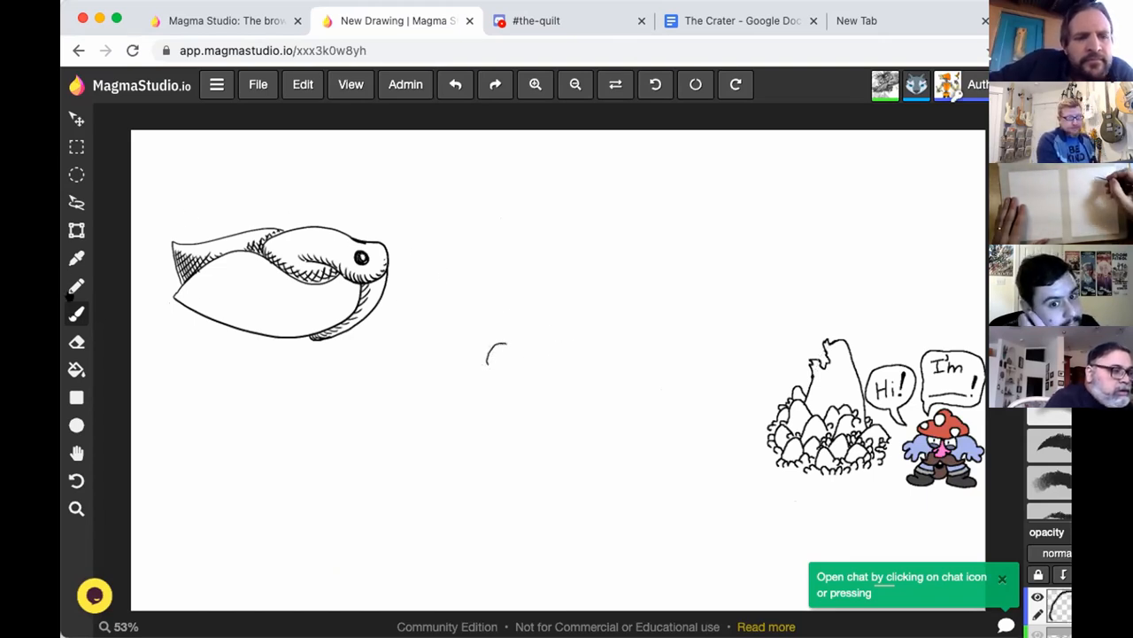
Step: Hatch the fish's fins and belly and brush a tall stalk above the rock pile
{"action": "left_click", "coordinate": [455, 84]}
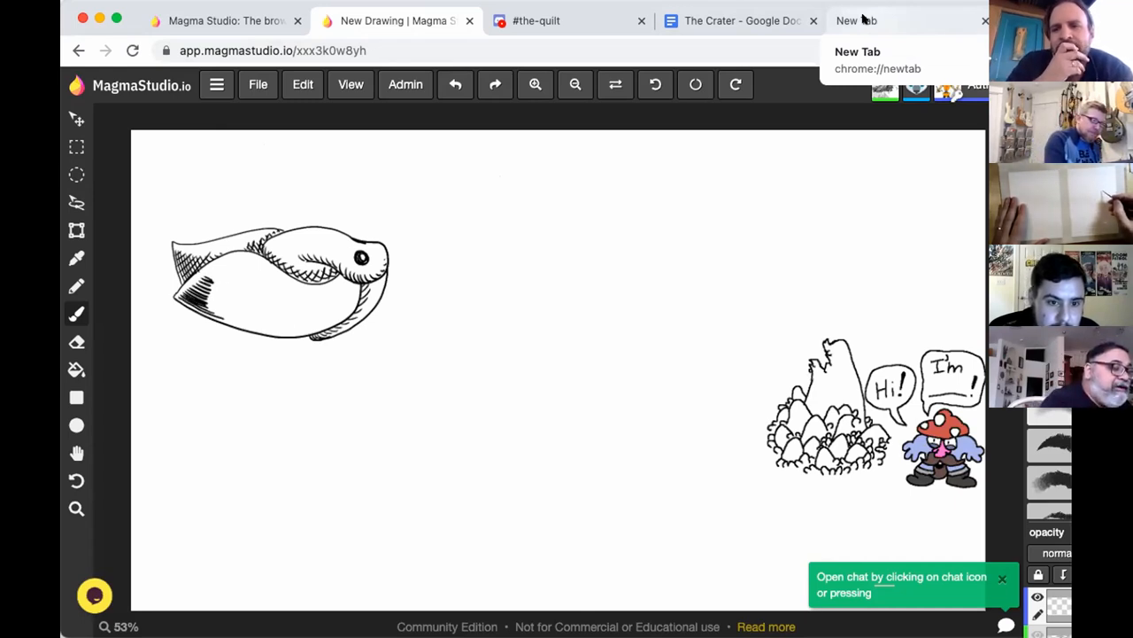
{"action": "mouse_move", "coordinate": [863, 17]}
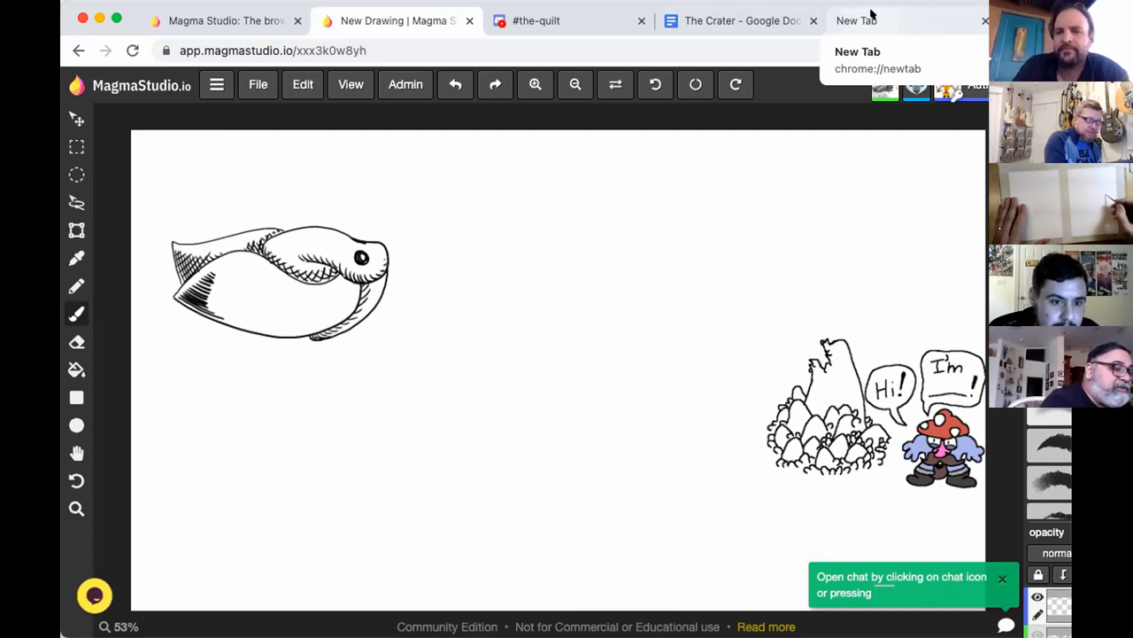
{"action": "mouse_move", "coordinate": [872, 16]}
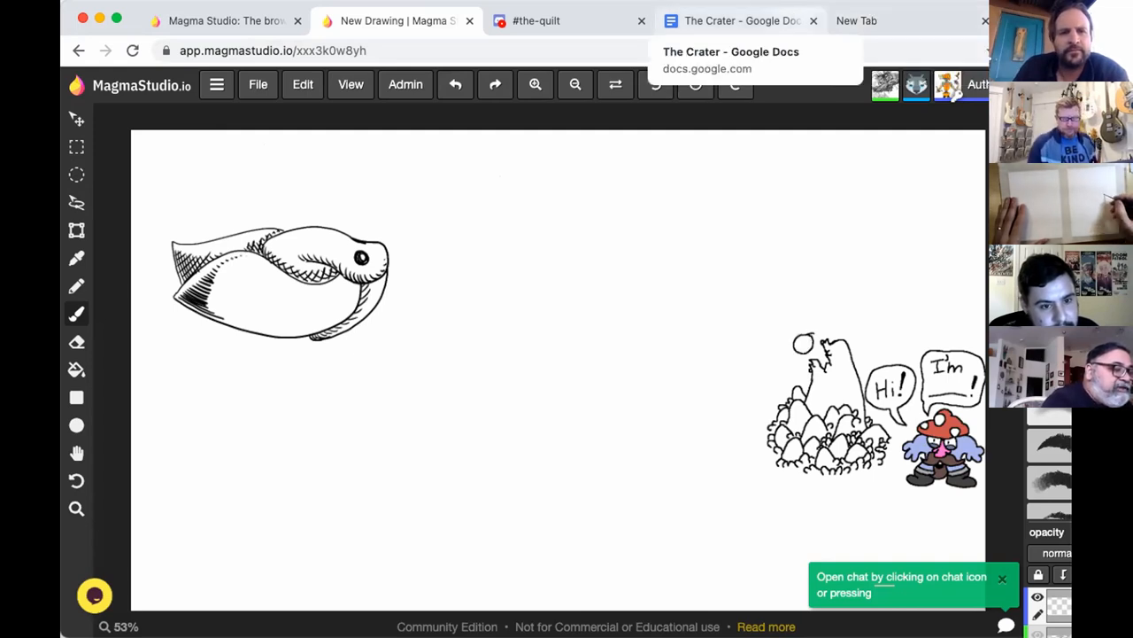
{"action": "mouse_move", "coordinate": [585, 185]}
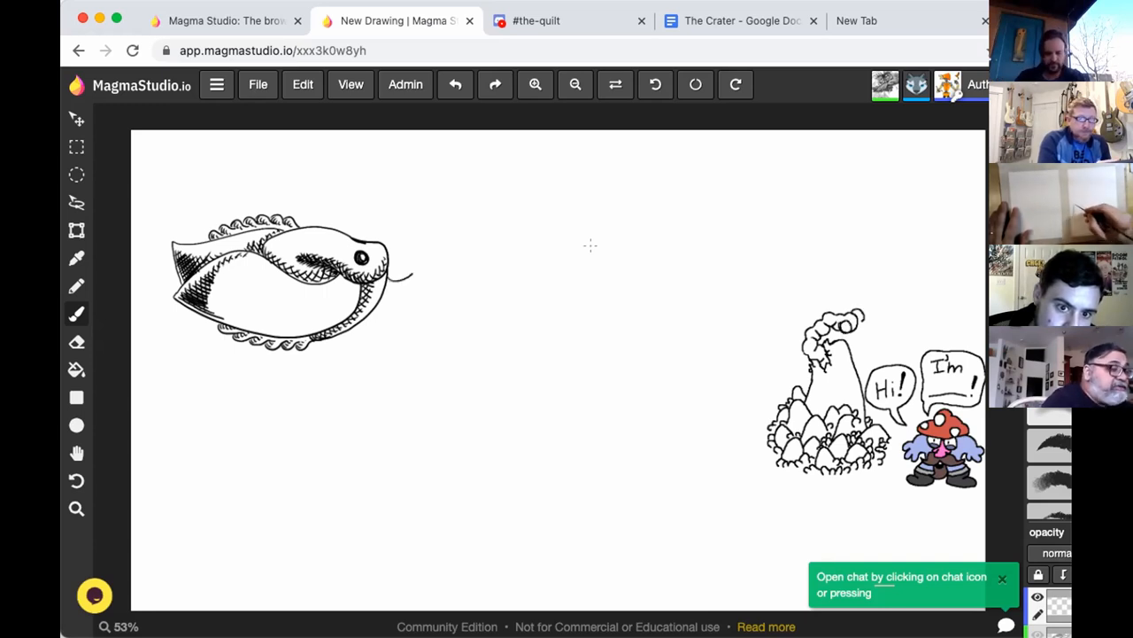
Step: Brush a curling tendril from the fish's snout, glance at #the-quilt, then return to the canvas
{"action": "left_click_drag", "start_coordinate": [381, 274], "coordinate": [399, 164]}
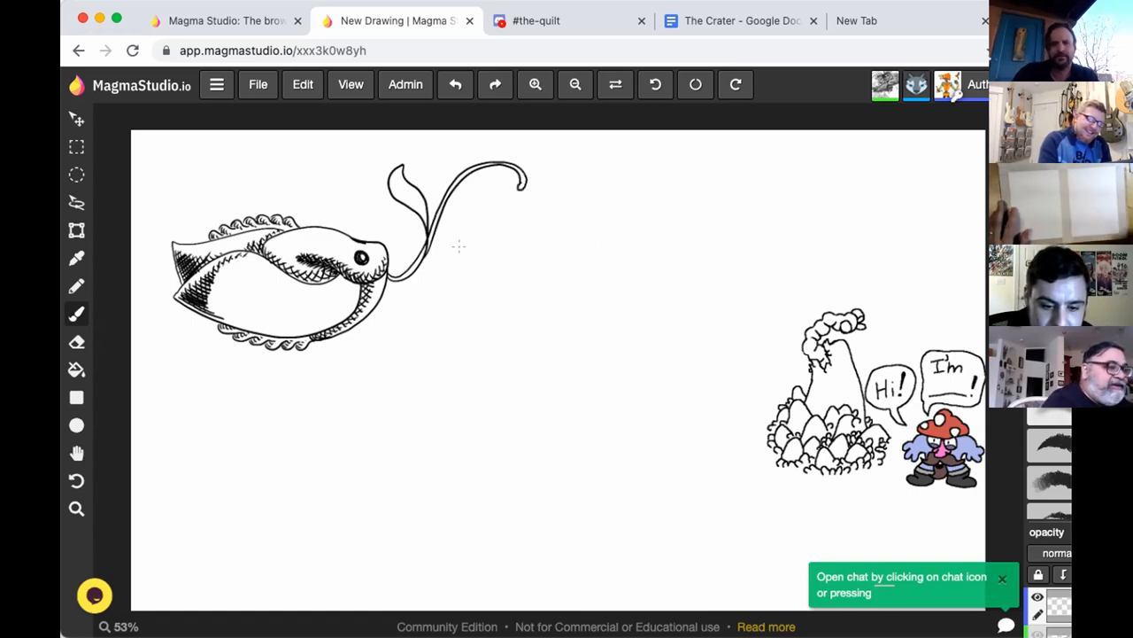
{"action": "mouse_move", "coordinate": [564, 259]}
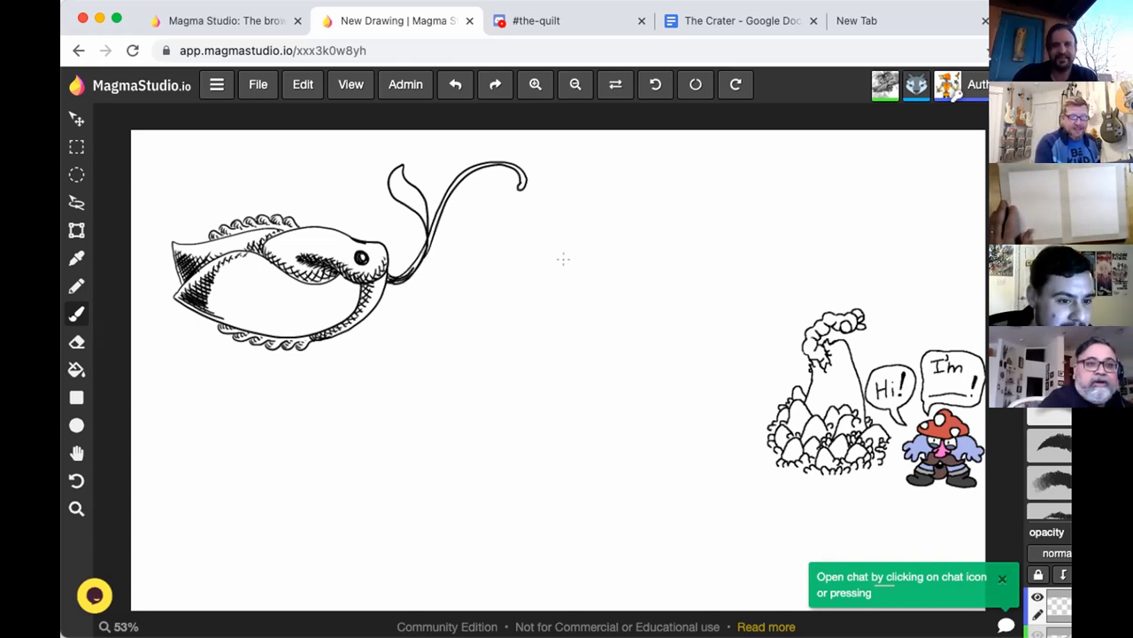
{"action": "mouse_move", "coordinate": [122, 210]}
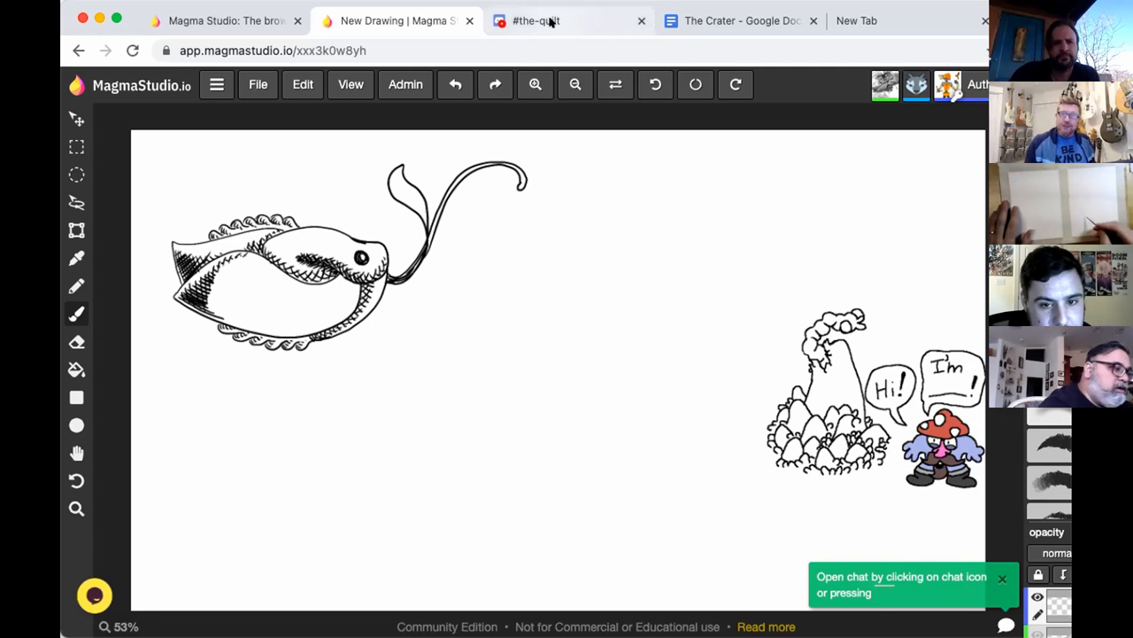
{"action": "left_click", "coordinate": [535, 20]}
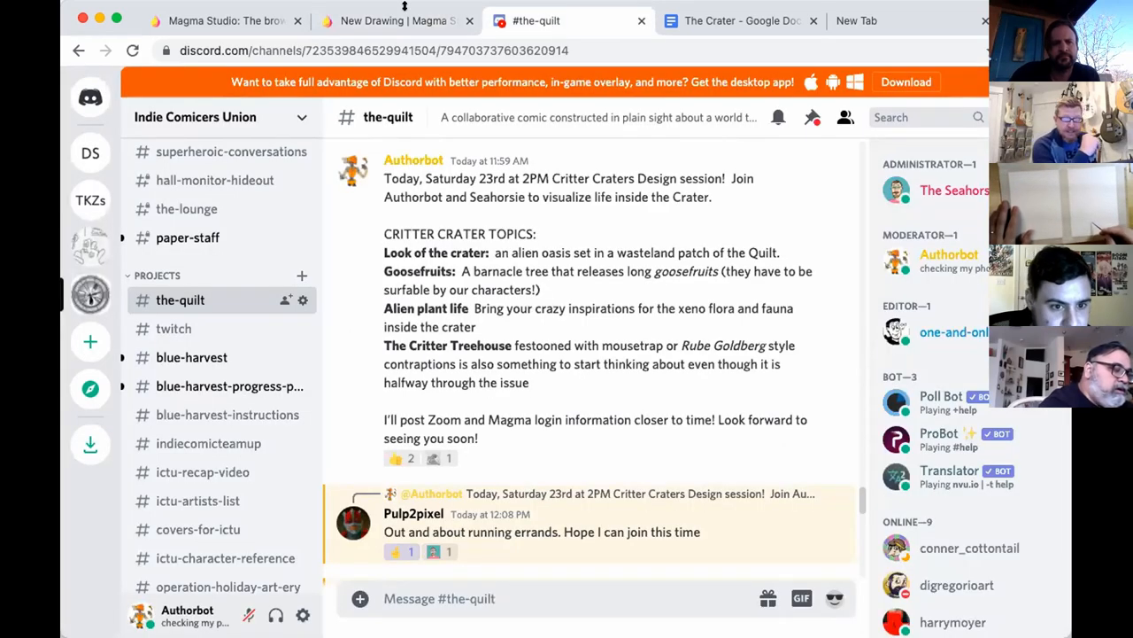
{"action": "left_click", "coordinate": [397, 20]}
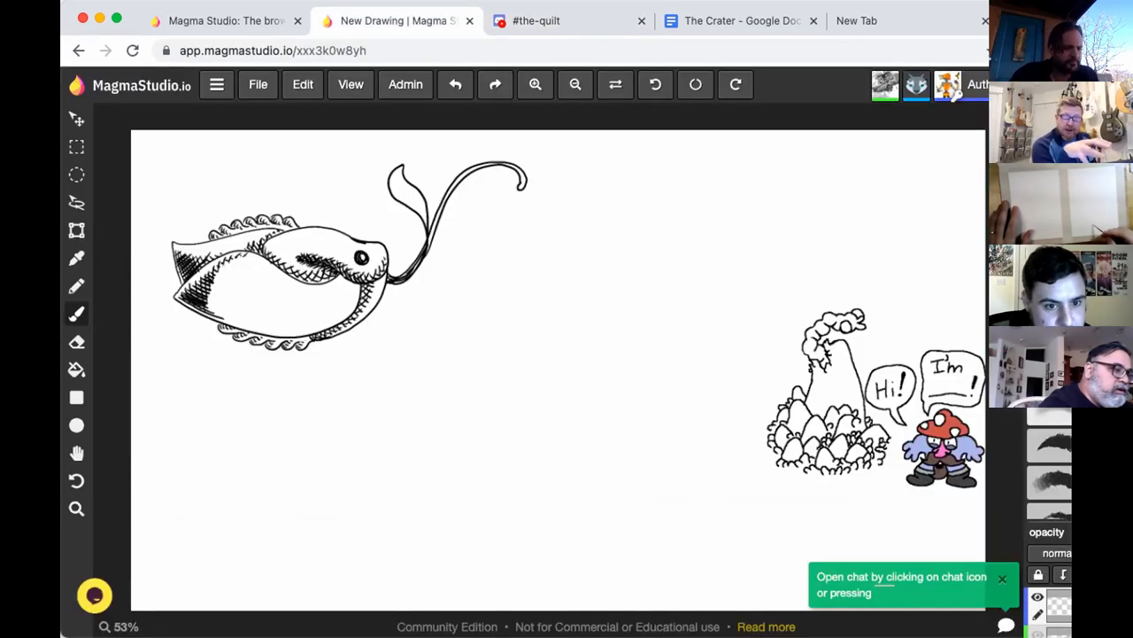
{"action": "mouse_move", "coordinate": [808, 184]}
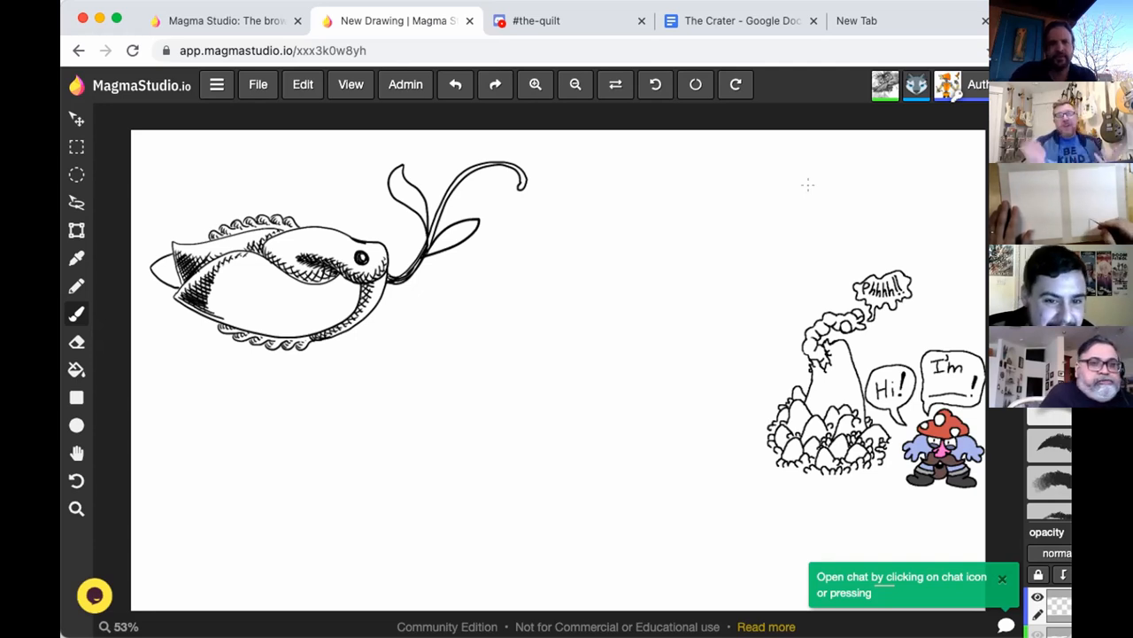
{"action": "mouse_move", "coordinate": [565, 337]}
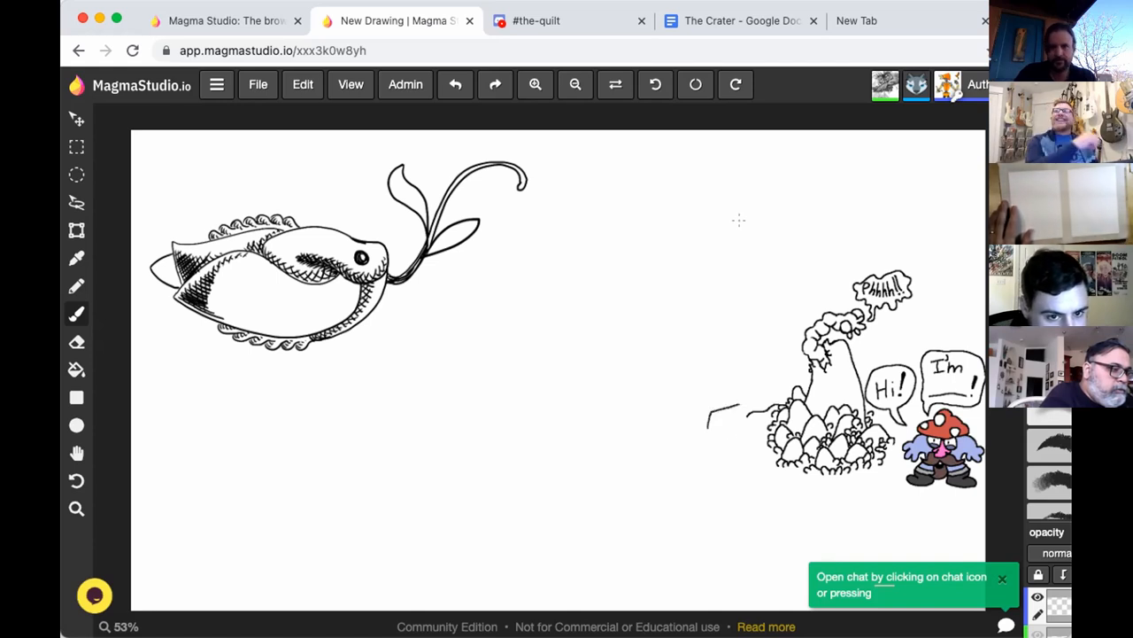
Step: Draw the rear fin, second leaf, 'Phhhh!' bubble, and a line left of the rocks
{"action": "left_click_drag", "start_coordinate": [708, 411], "coordinate": [748, 447]}
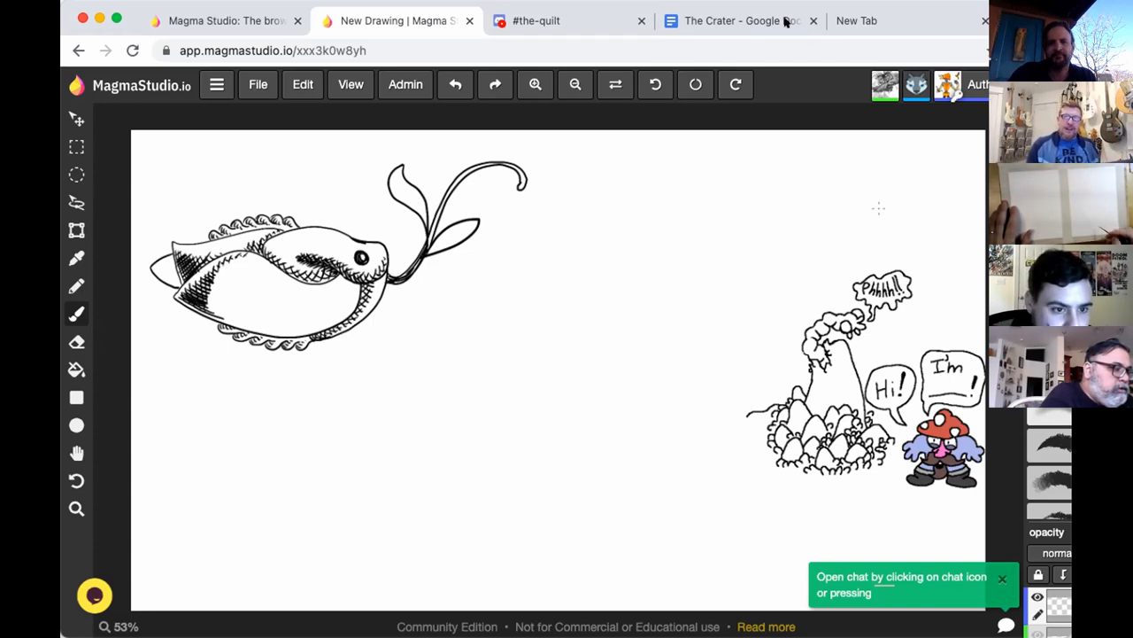
Step: Switch to the 'The Crater - Google Docs' tab to read the drawjam notes
{"action": "left_click", "coordinate": [740, 21]}
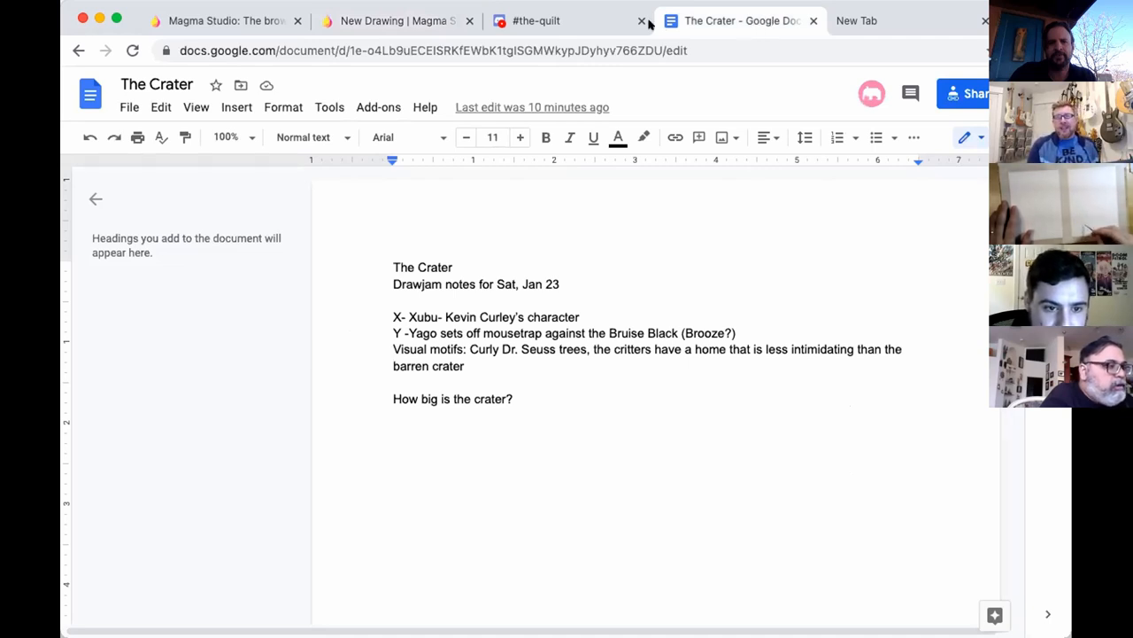
{"action": "mouse_move", "coordinate": [567, 20]}
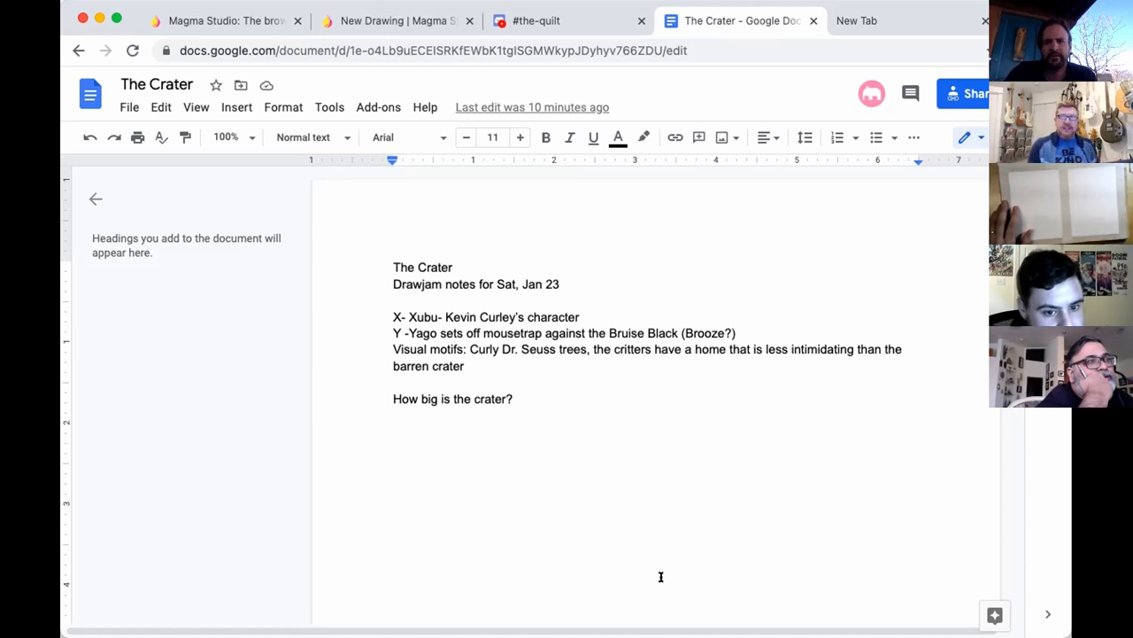
{"action": "mouse_move", "coordinate": [669, 268]}
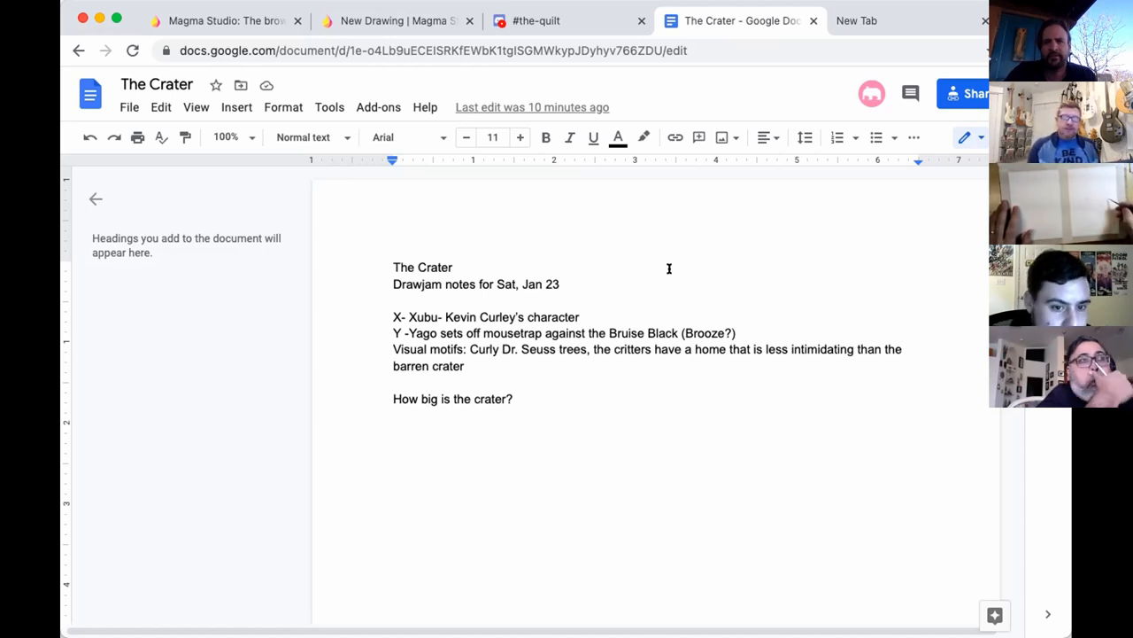
{"action": "mouse_move", "coordinate": [817, 269]}
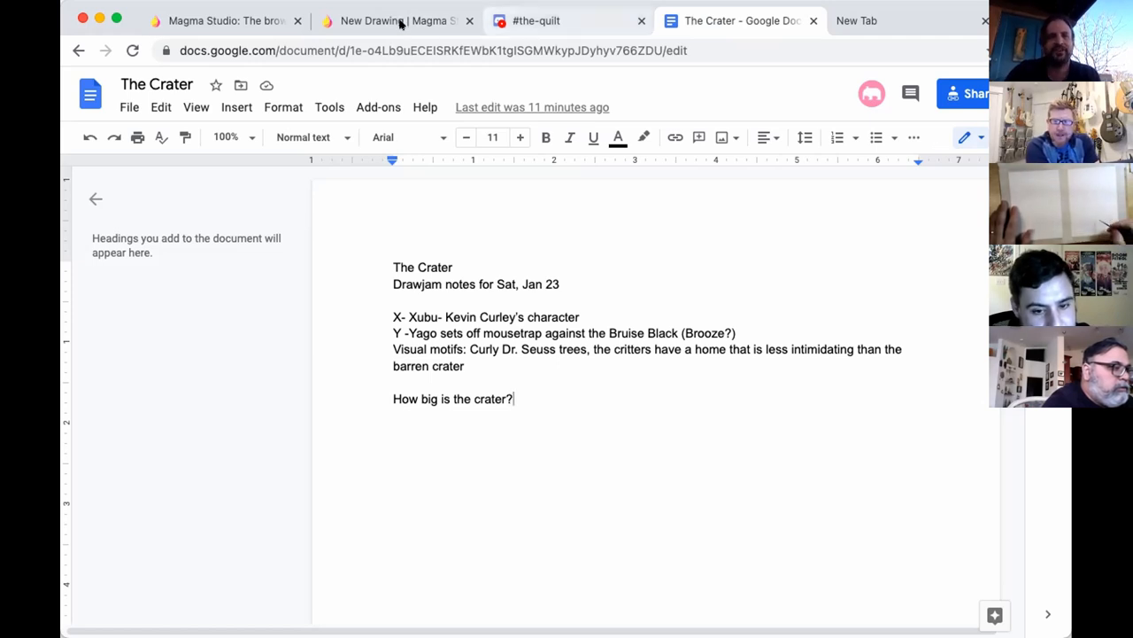
Step: Back on the canvas, sketch a scaly peaked mound with a spiky tuft at lower left
{"action": "left_click", "coordinate": [396, 21]}
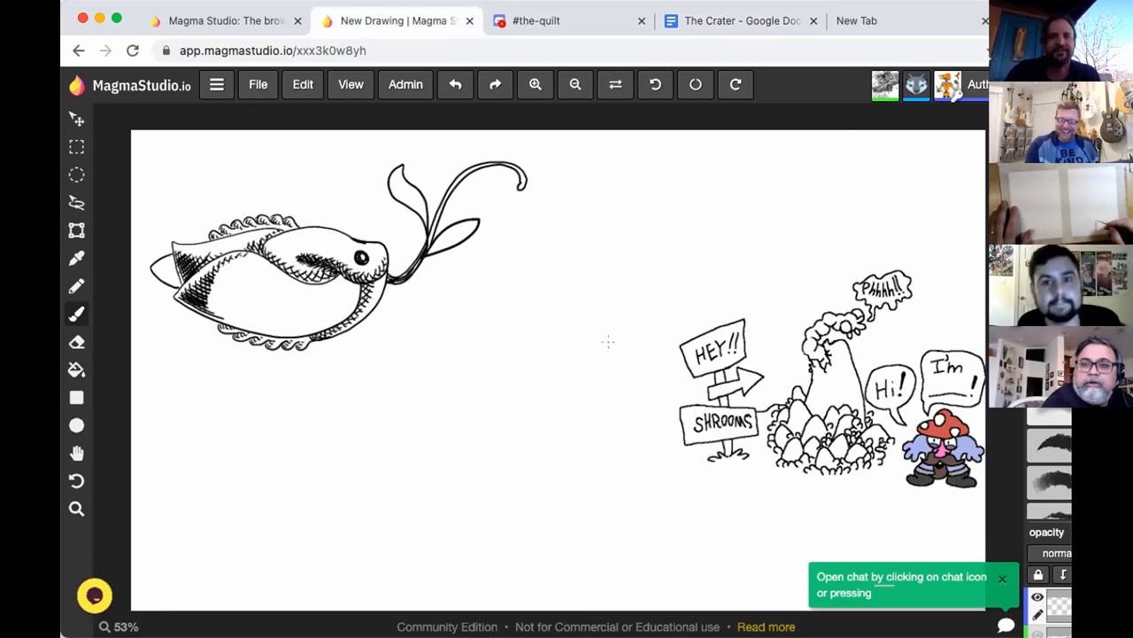
{"action": "mouse_move", "coordinate": [408, 402]}
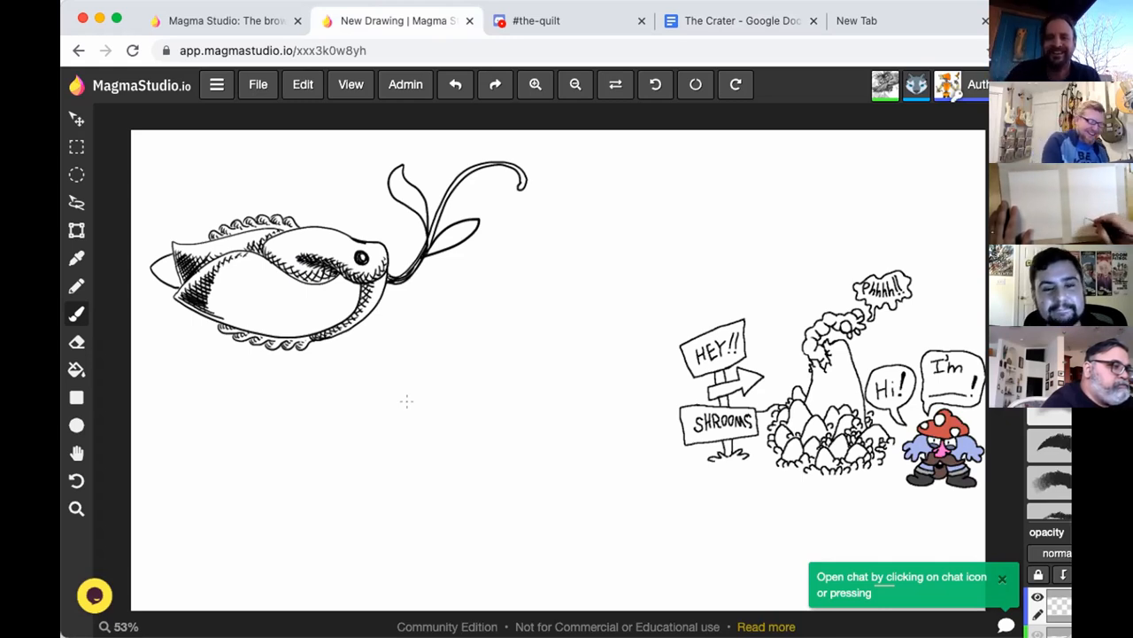
{"action": "mouse_move", "coordinate": [609, 490]}
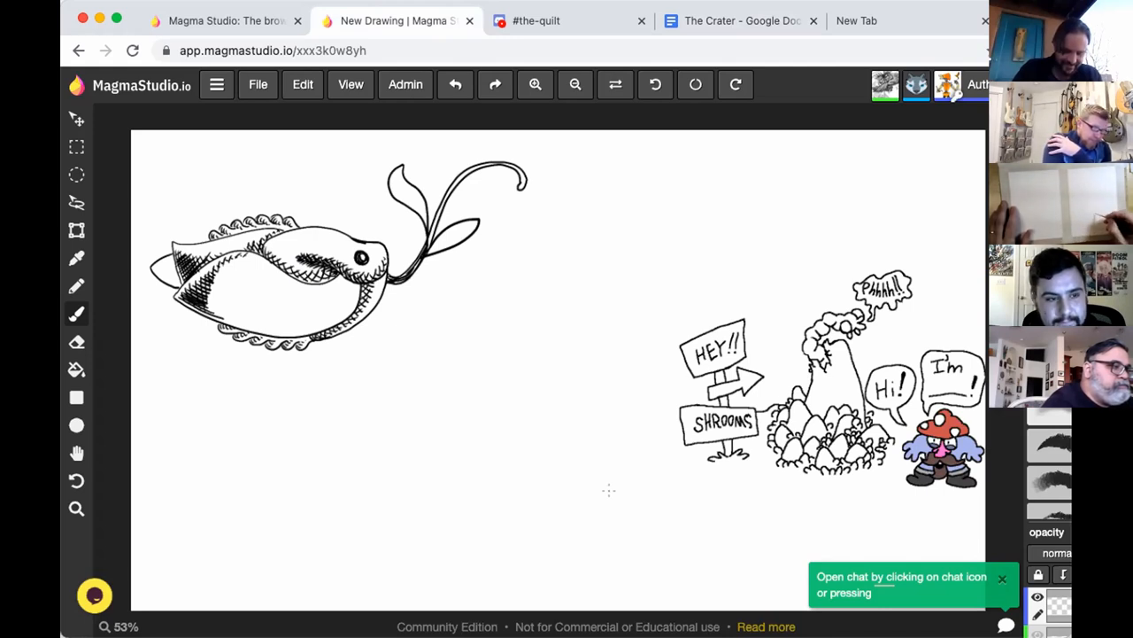
{"action": "left_click_drag", "start_coordinate": [146, 434], "coordinate": [166, 407]}
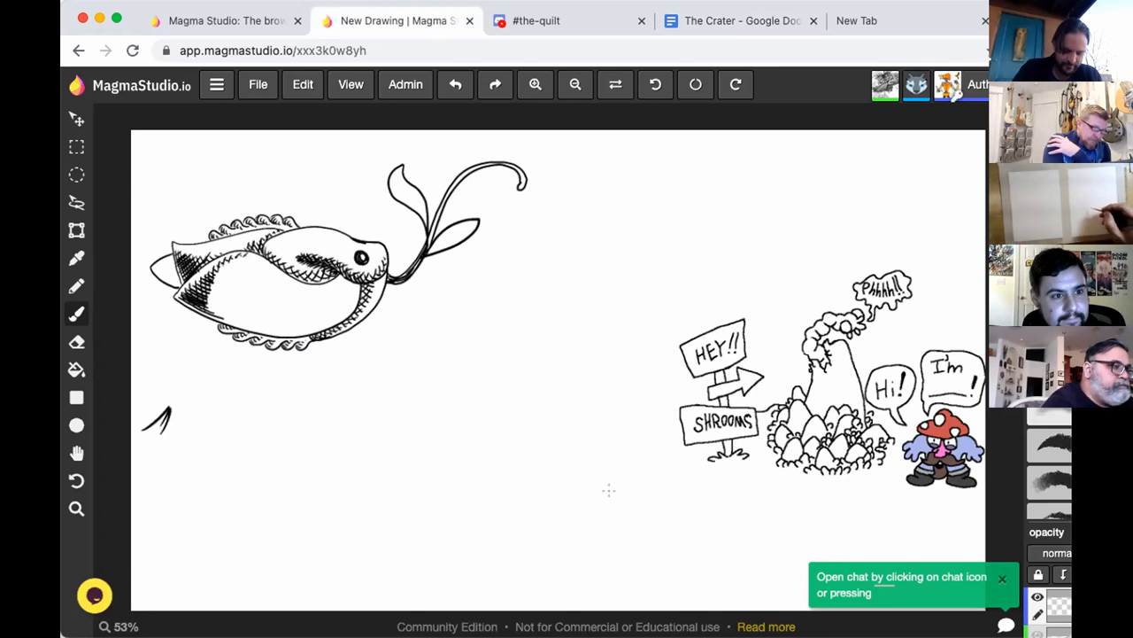
{"action": "left_click_drag", "start_coordinate": [164, 407], "coordinate": [172, 438]}
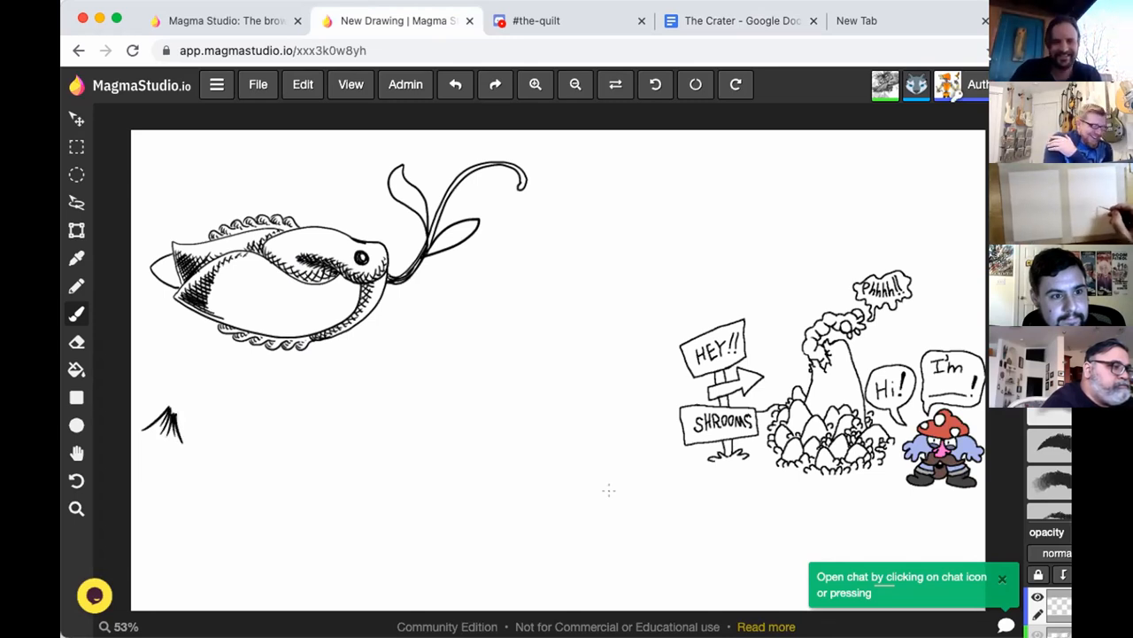
{"action": "left_click_drag", "start_coordinate": [142, 452], "coordinate": [186, 461]}
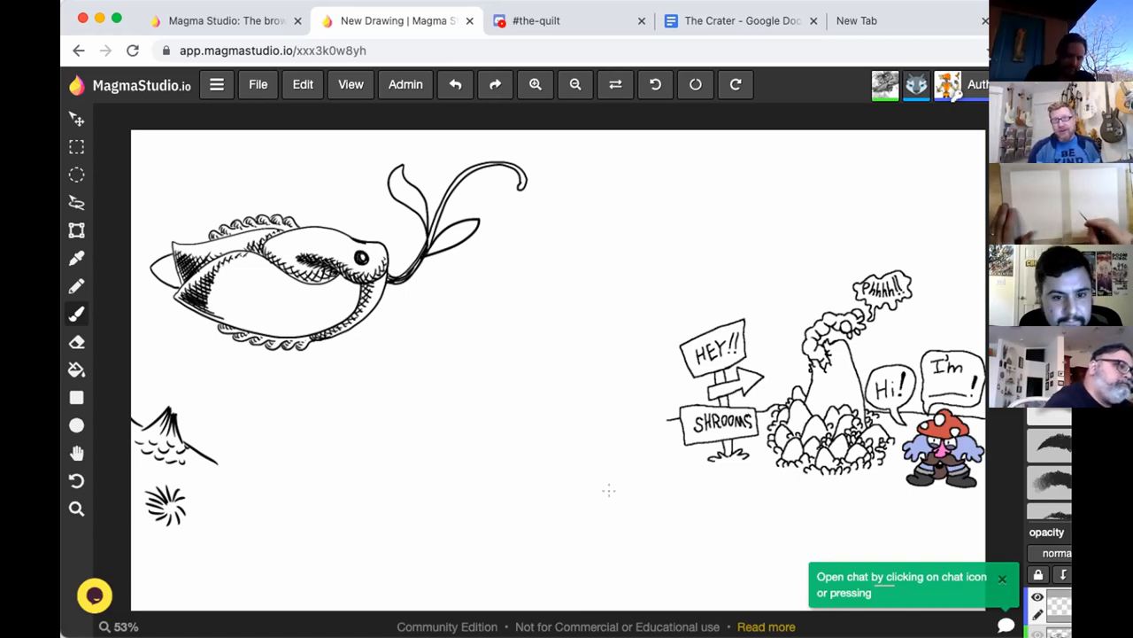
Step: Brush a long arc from the small peak and a teal wavy ground line under the signpost scene
{"action": "left_click_drag", "start_coordinate": [668, 429], "coordinate": [872, 491]}
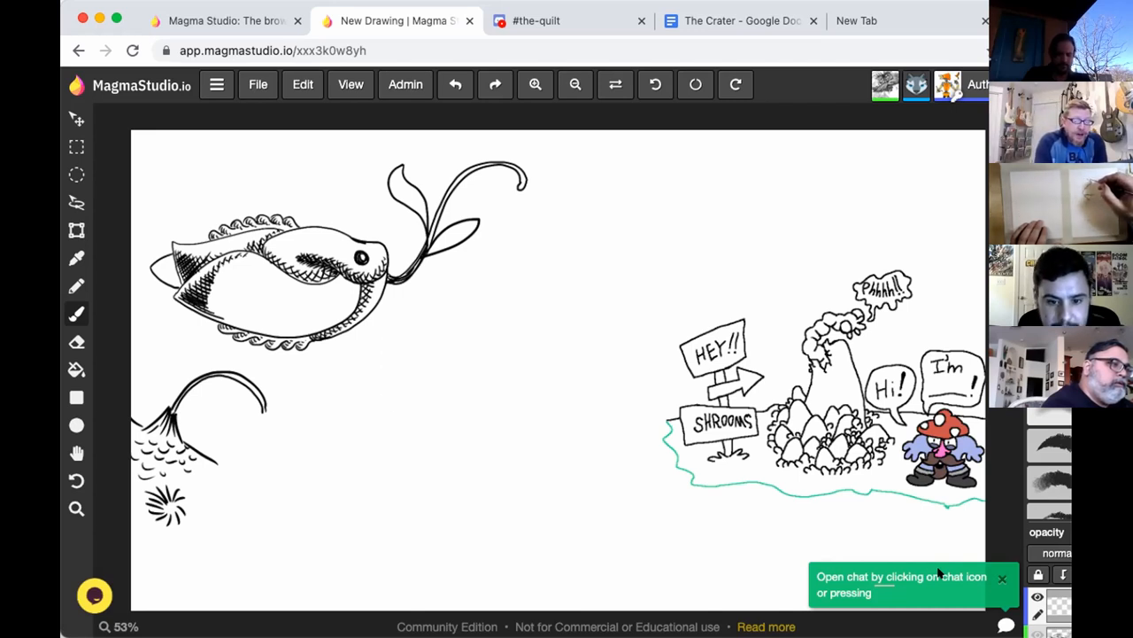
Step: Brush two tall vertical strokes on the shared canvas just below the fish
{"action": "left_click_drag", "start_coordinate": [394, 310], "coordinate": [389, 398]}
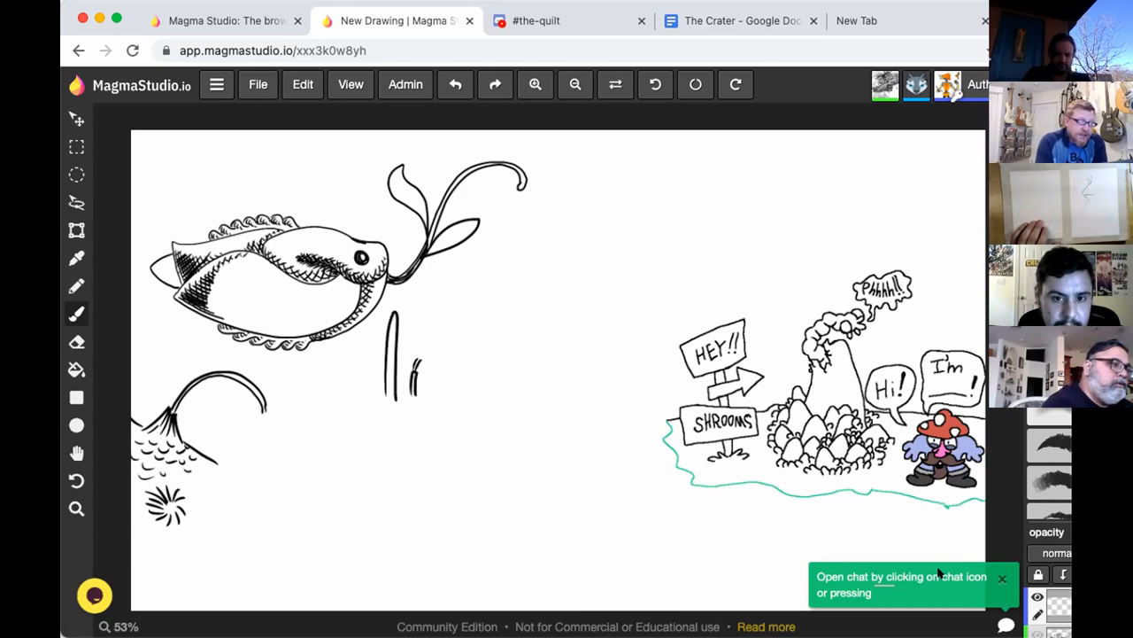
{"action": "left_click_drag", "start_coordinate": [355, 385], "coordinate": [363, 403]}
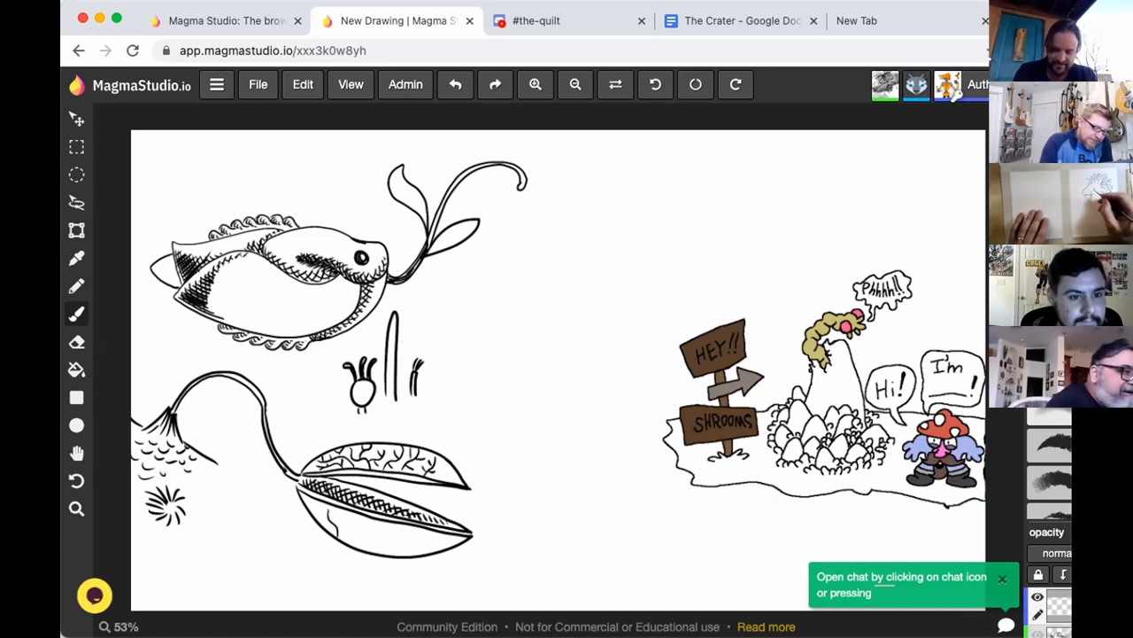
Step: Draw a veined pod and bulb sprout, and colour the signpost brown and caterpillar yellow
{"action": "left_click", "coordinate": [797, 443]}
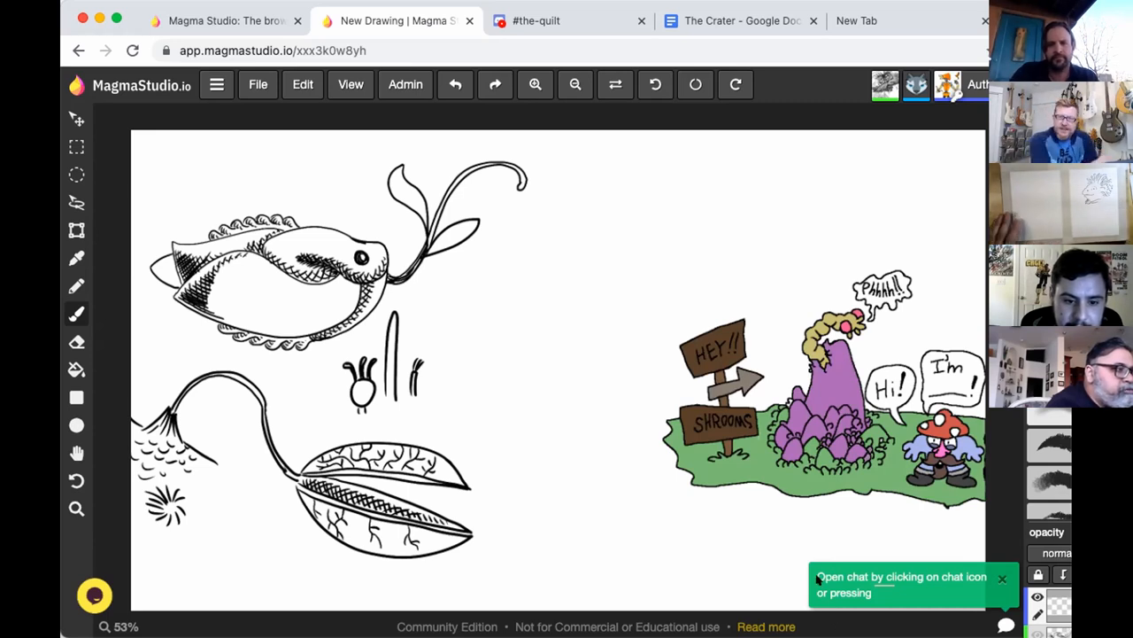
{"action": "mouse_move", "coordinate": [806, 559]}
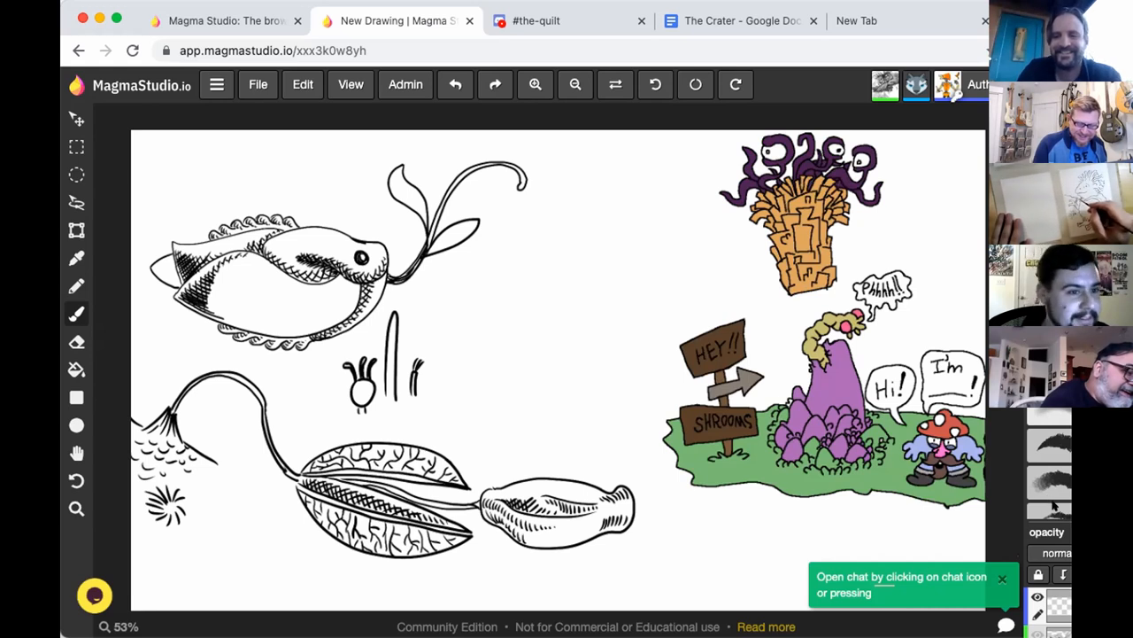
{"action": "mouse_move", "coordinate": [649, 369]}
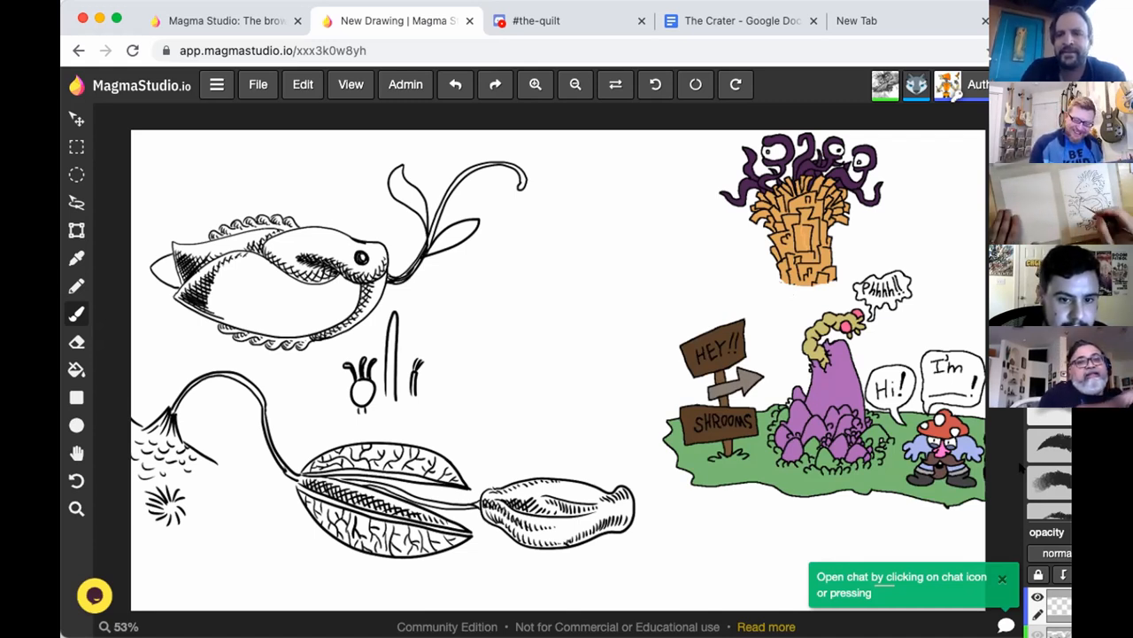
{"action": "mouse_move", "coordinate": [689, 387]}
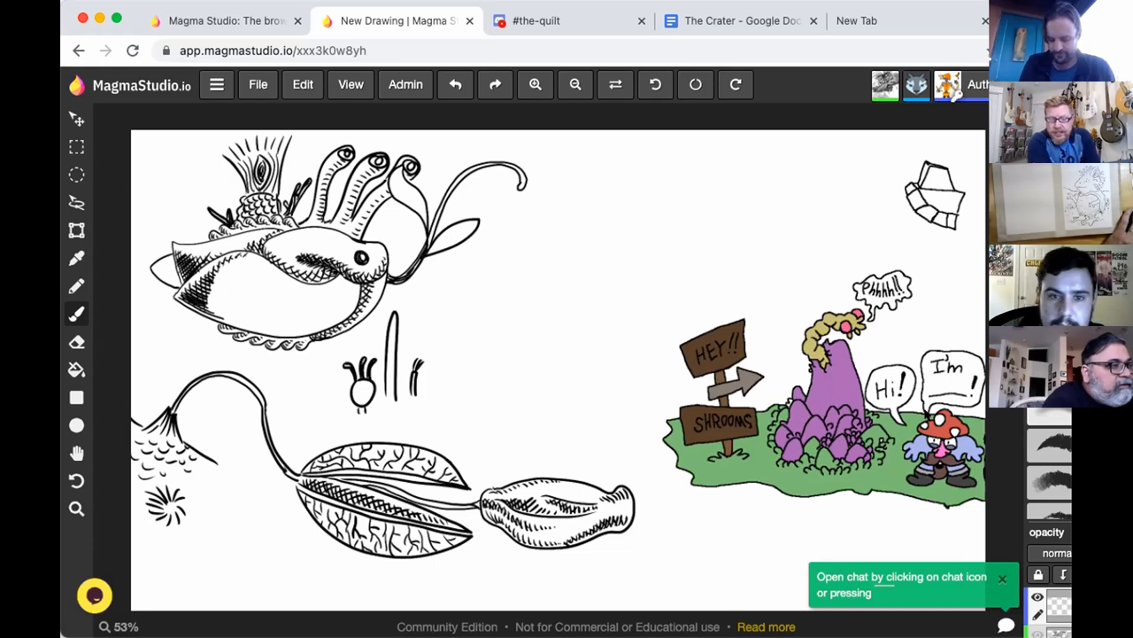
{"action": "mouse_move", "coordinate": [896, 189]}
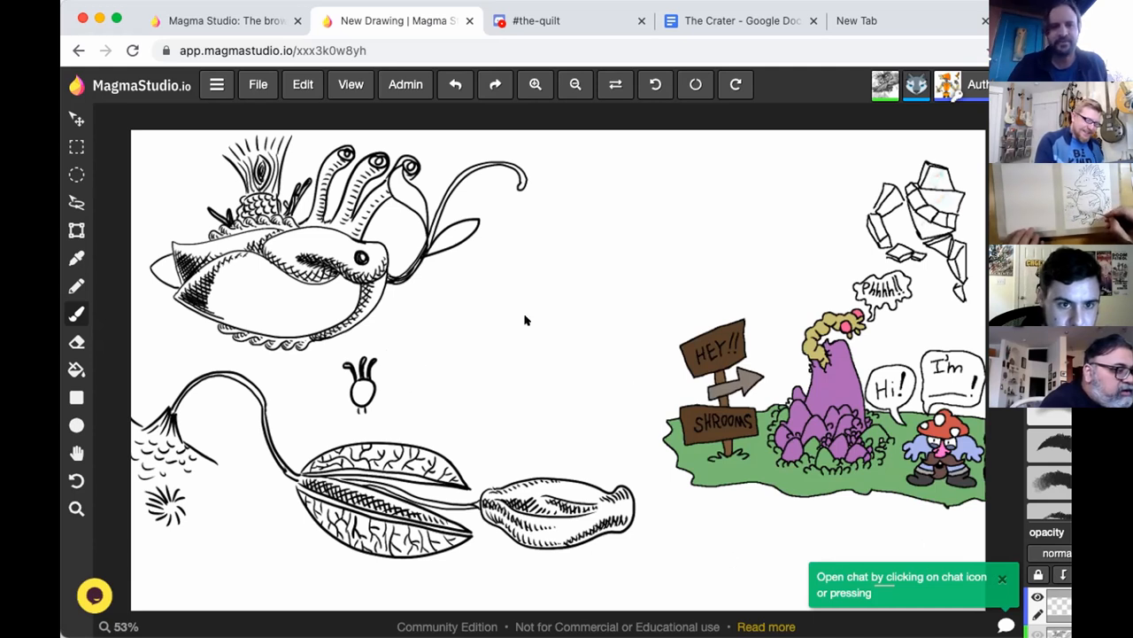
{"action": "mouse_move", "coordinate": [724, 321]}
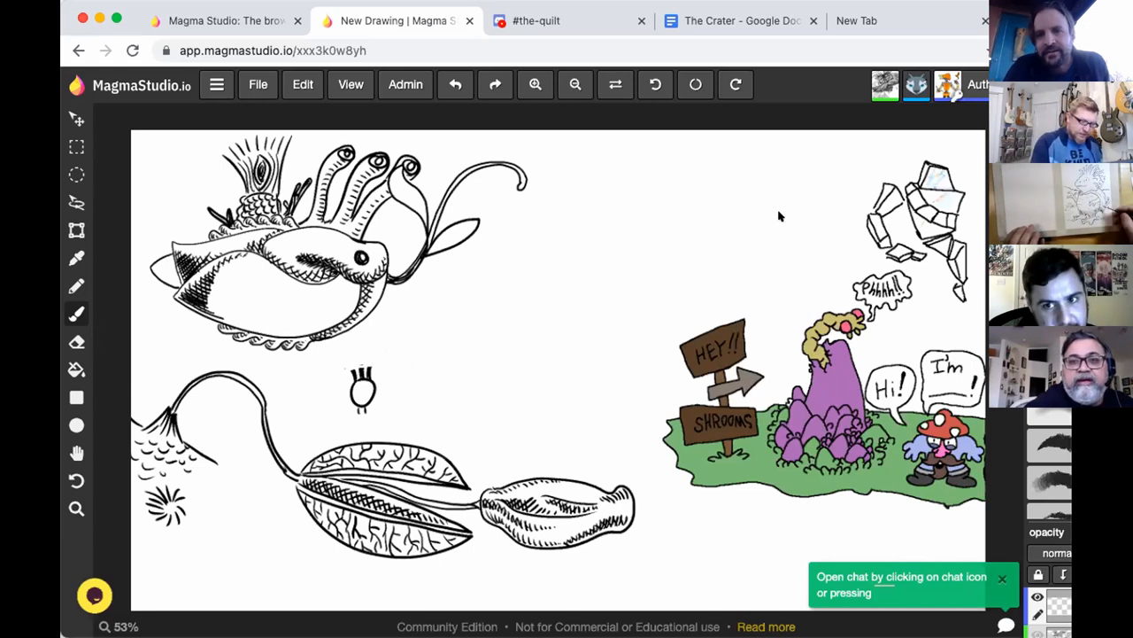
{"action": "mouse_move", "coordinate": [930, 229]}
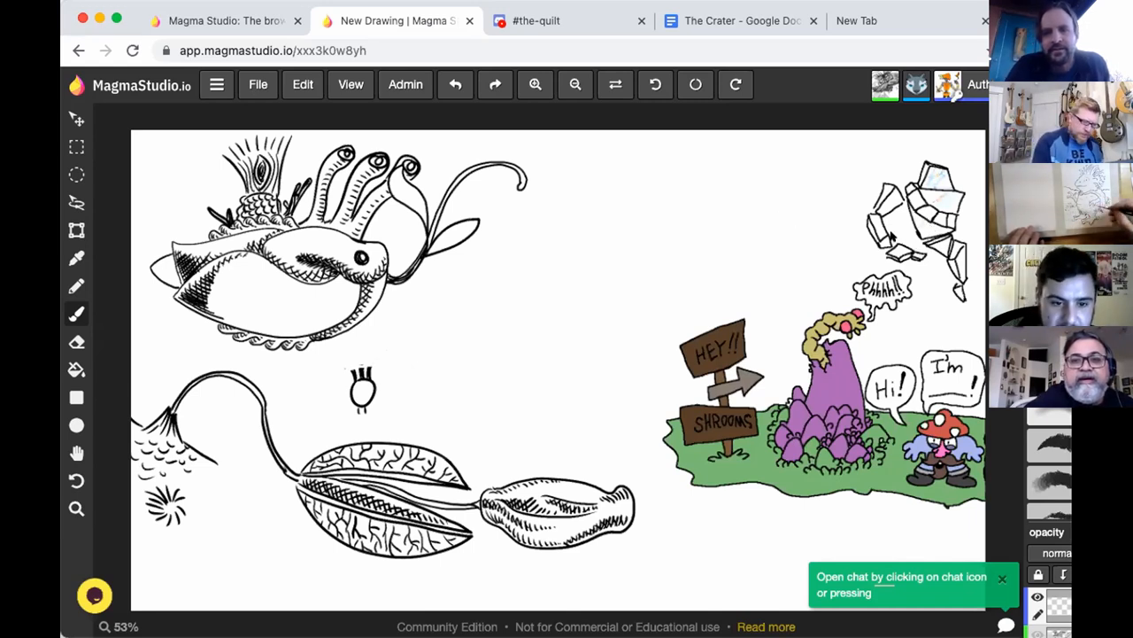
{"action": "mouse_move", "coordinate": [804, 281]}
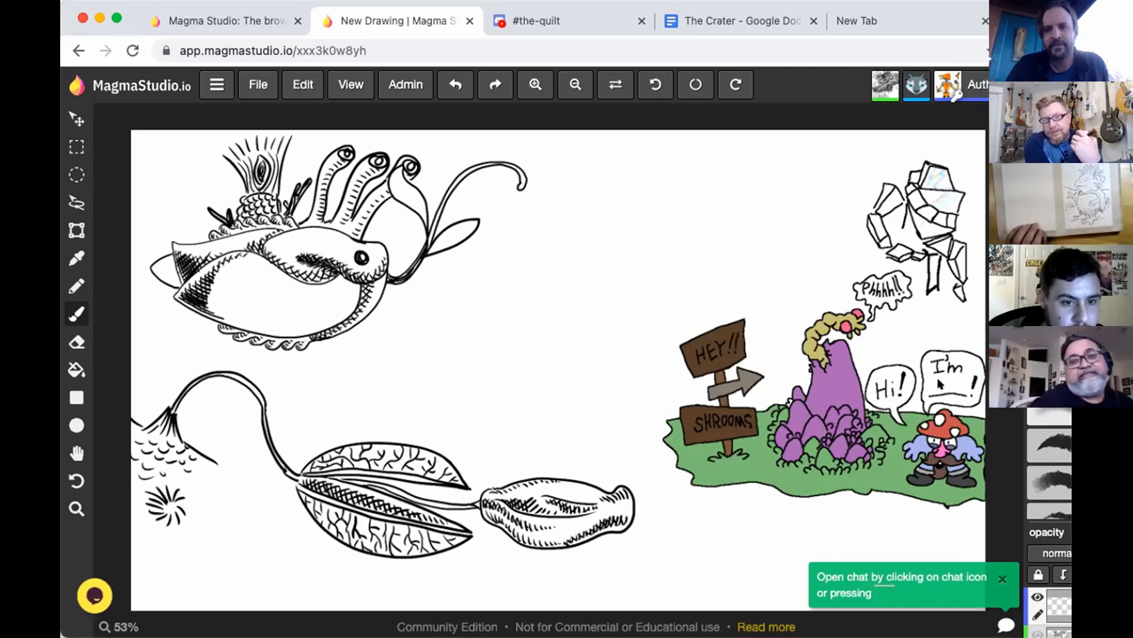
{"action": "mouse_move", "coordinate": [766, 243]}
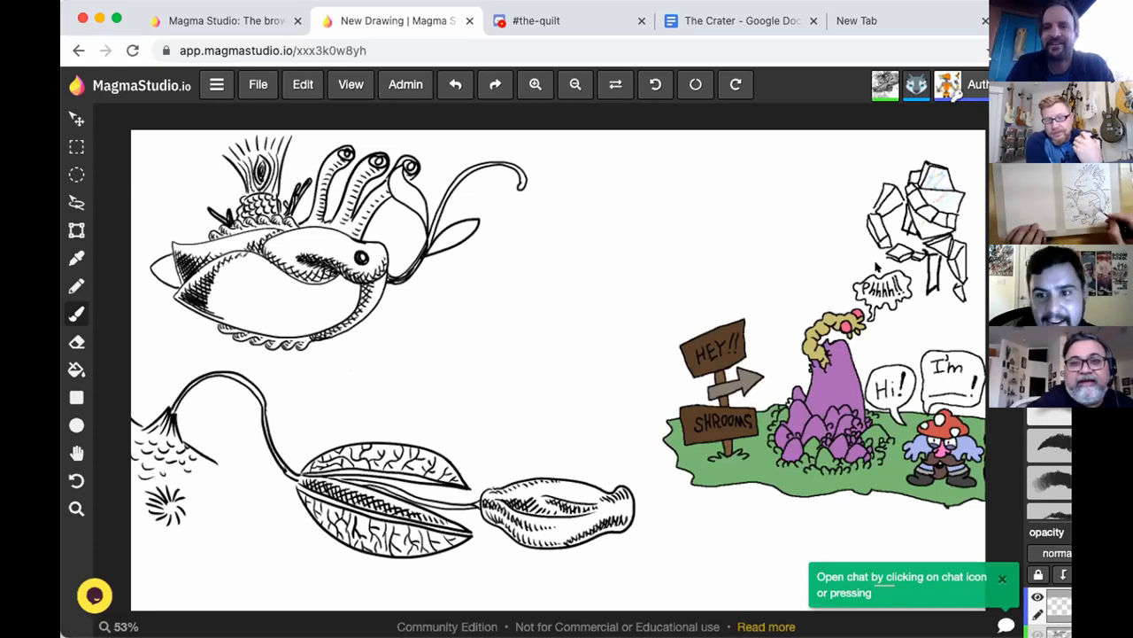
{"action": "mouse_move", "coordinate": [606, 452]}
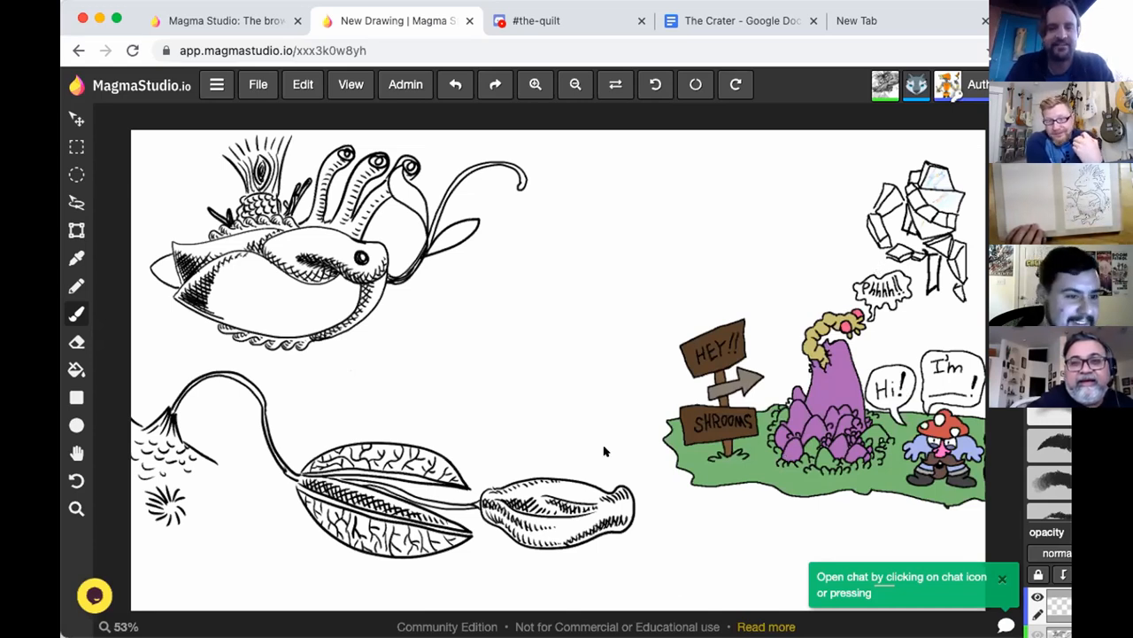
{"action": "mouse_move", "coordinate": [611, 410]}
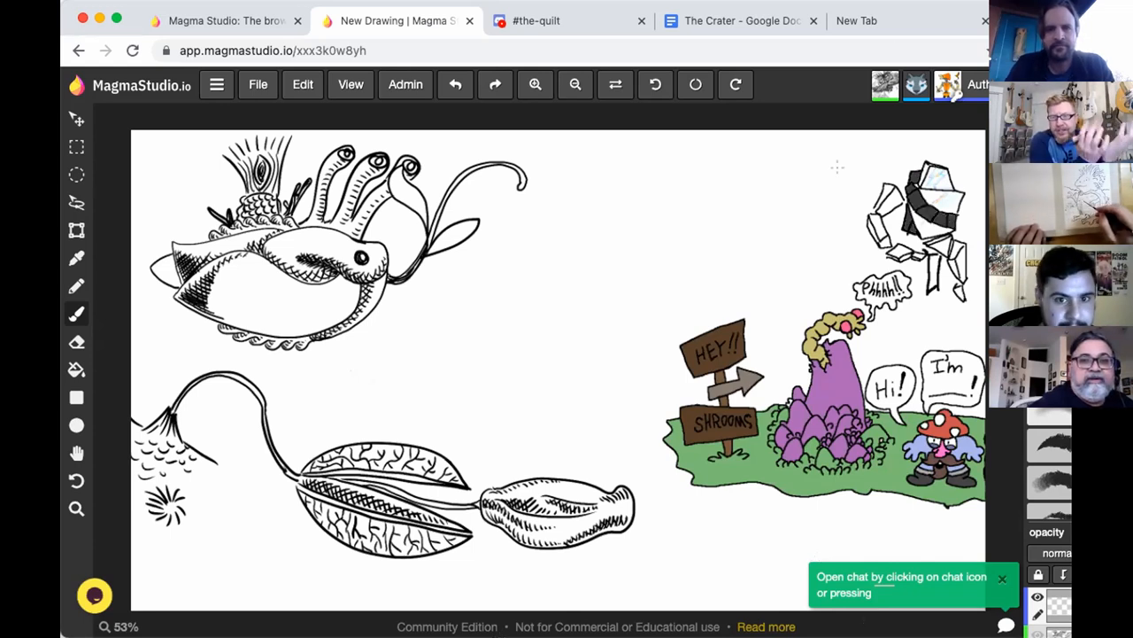
{"action": "mouse_move", "coordinate": [836, 168]}
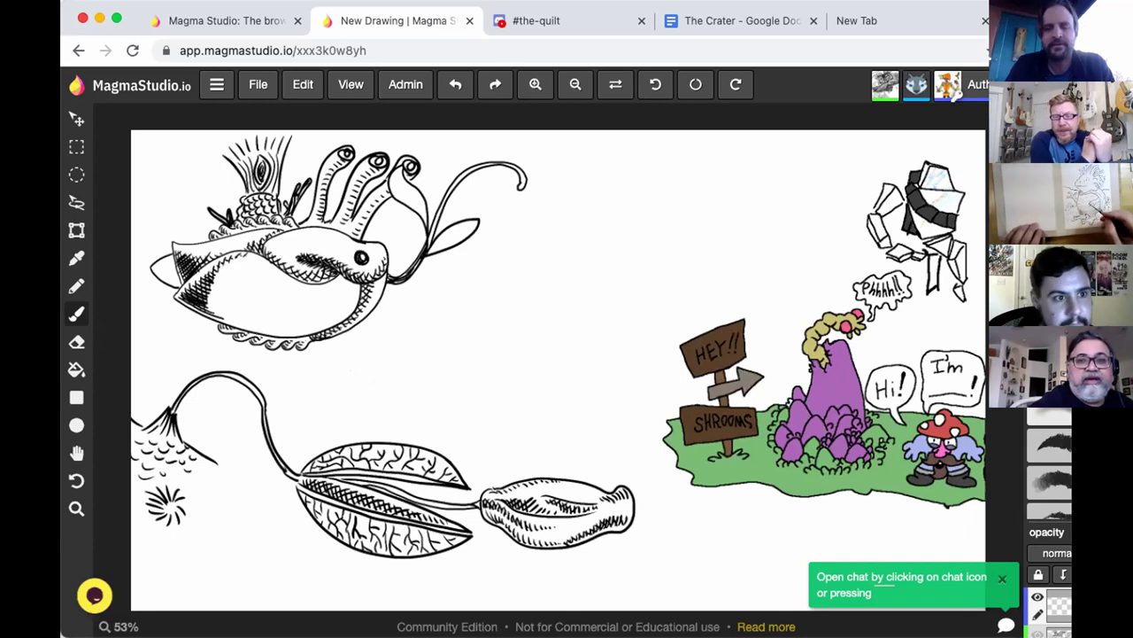